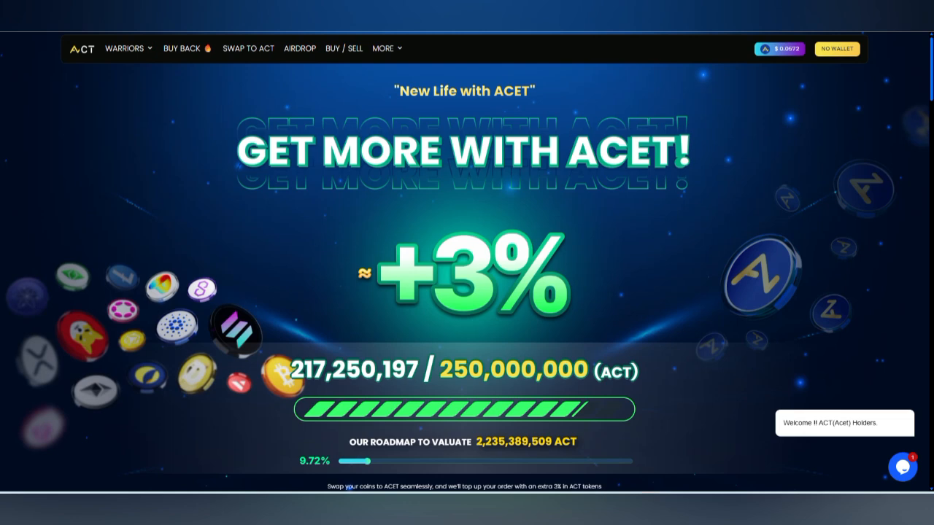
# Scroll past the +3% banner to the Special Event USDT bonus table and countdown
pyautogui.scroll(-3)
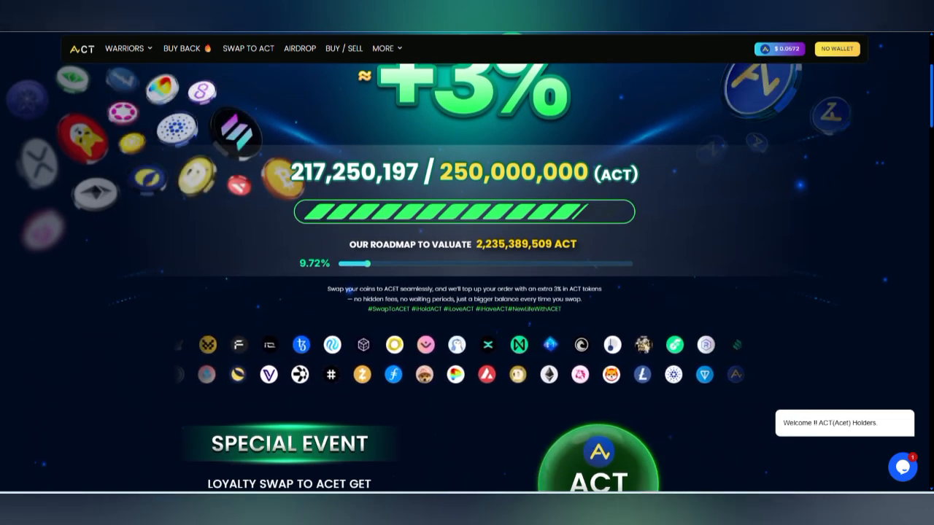
pyautogui.scroll(-3)
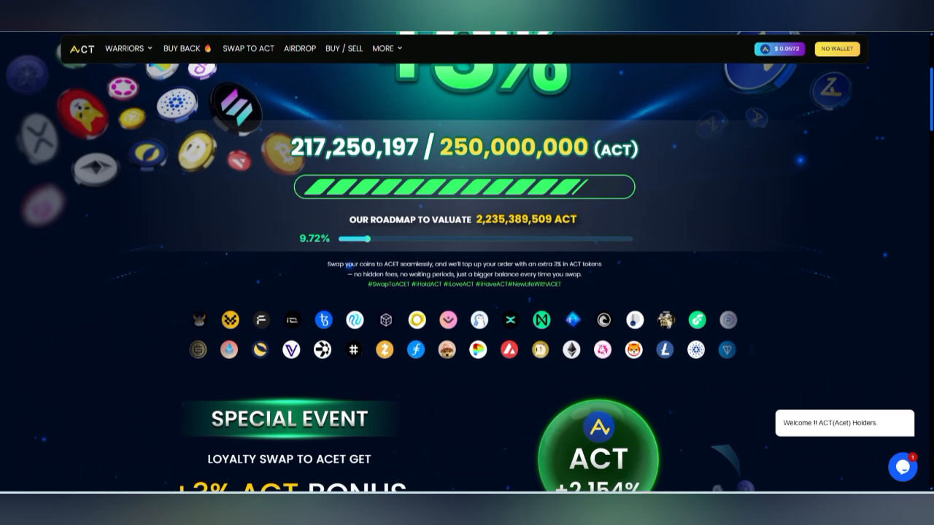
pyautogui.scroll(-3)
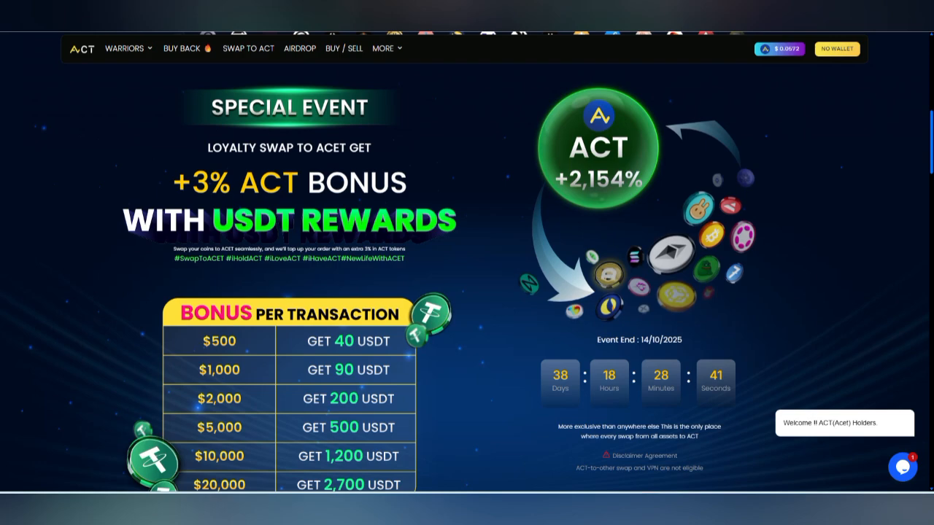
# Scroll down to the Swap Your Coins to ACET form estimating 1,984,659.61 ACT for 1 BTC
pyautogui.scroll(-3)
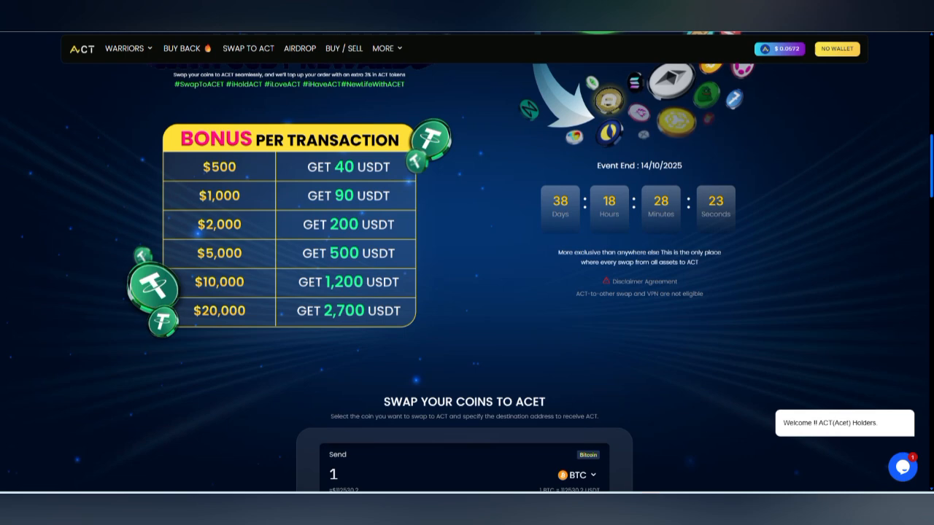
pyautogui.scroll(-3)
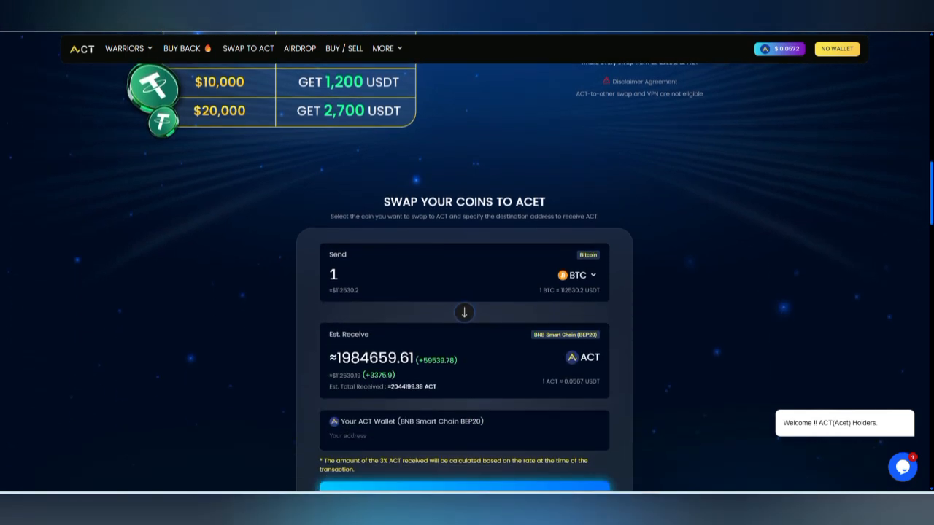
pyautogui.scroll(-3)
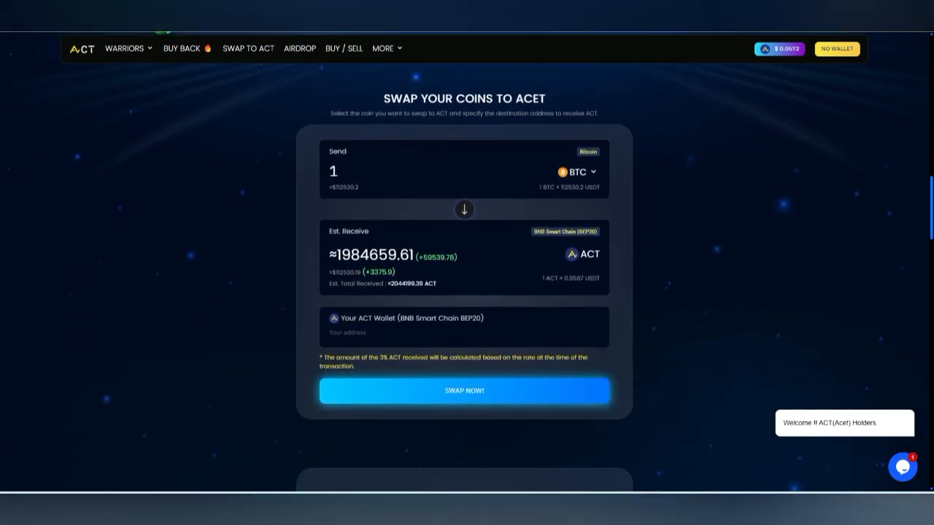
# Send 100000 AAVE (BNB Smart Chain BEP20), estimating about 547,813,051.14 ACT
pyautogui.click(577, 172)
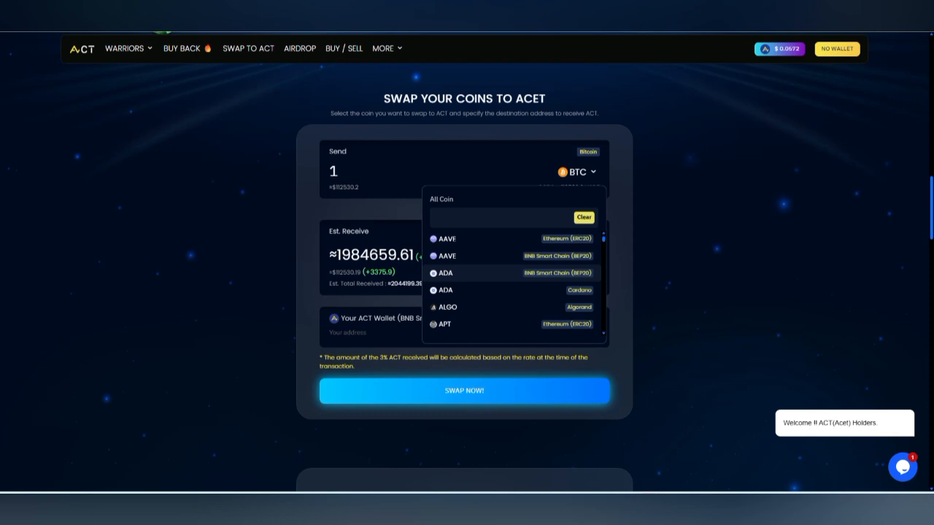
pyautogui.click(447, 255)
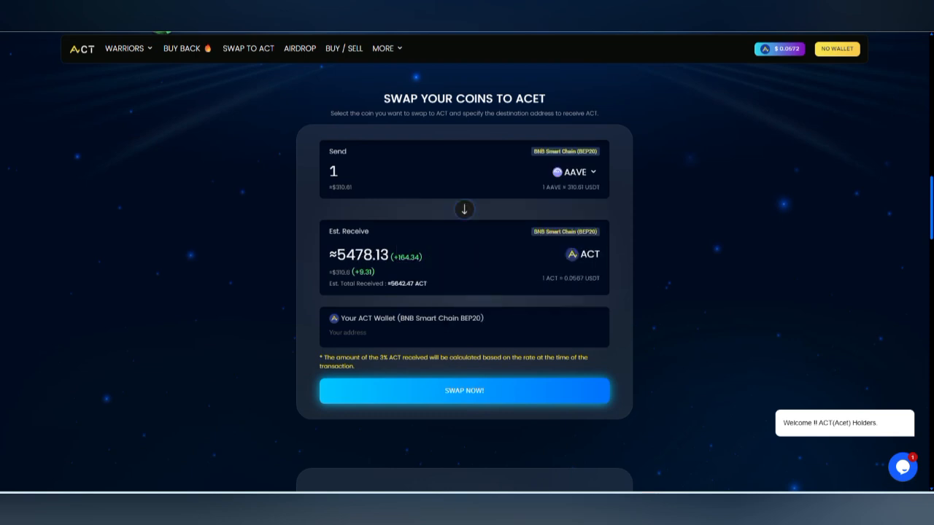
pyautogui.write('100000')
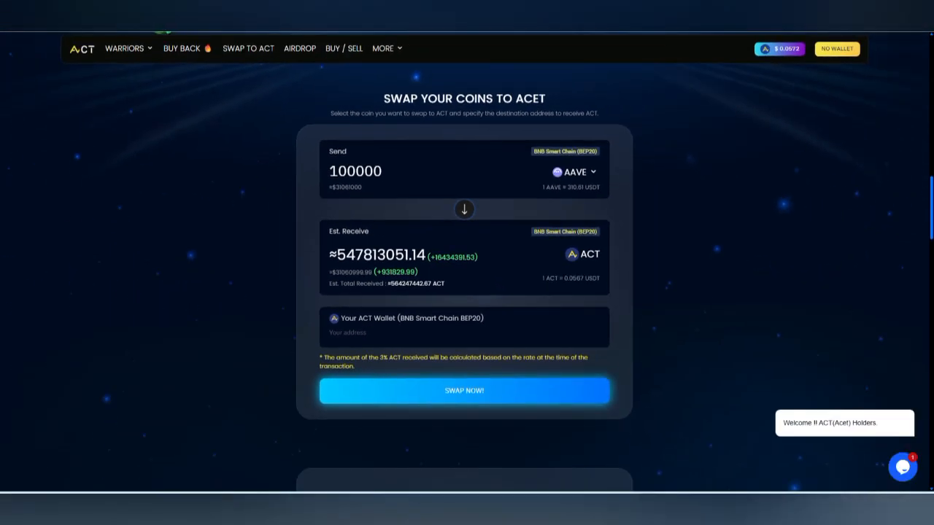
# Scroll to the Compare Coin with ACET 365 Days chart for AAVE versus ACT
pyautogui.scroll(-3)
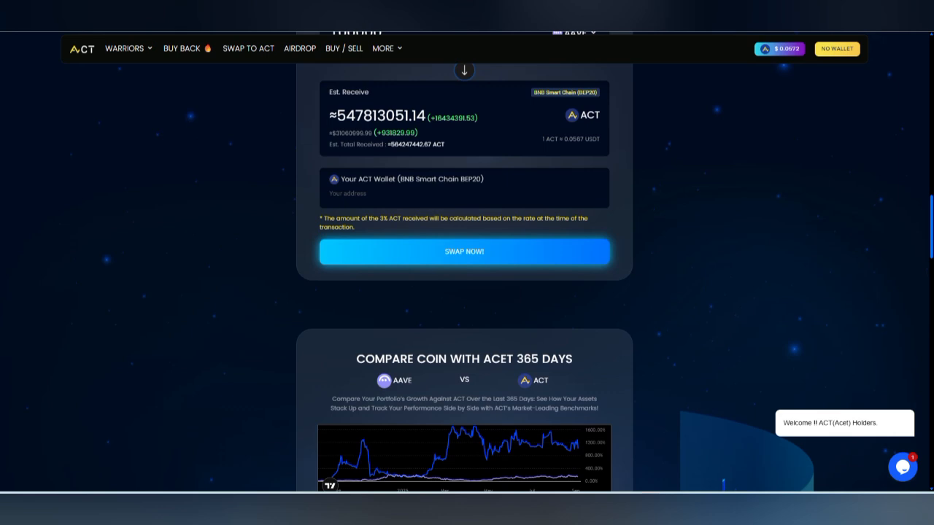
pyautogui.scroll(-3)
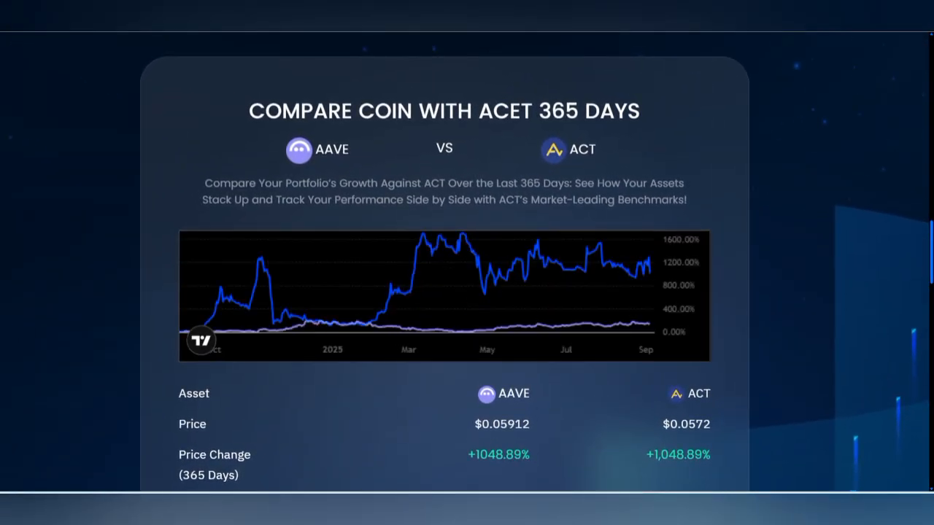
pyautogui.scroll(-3)
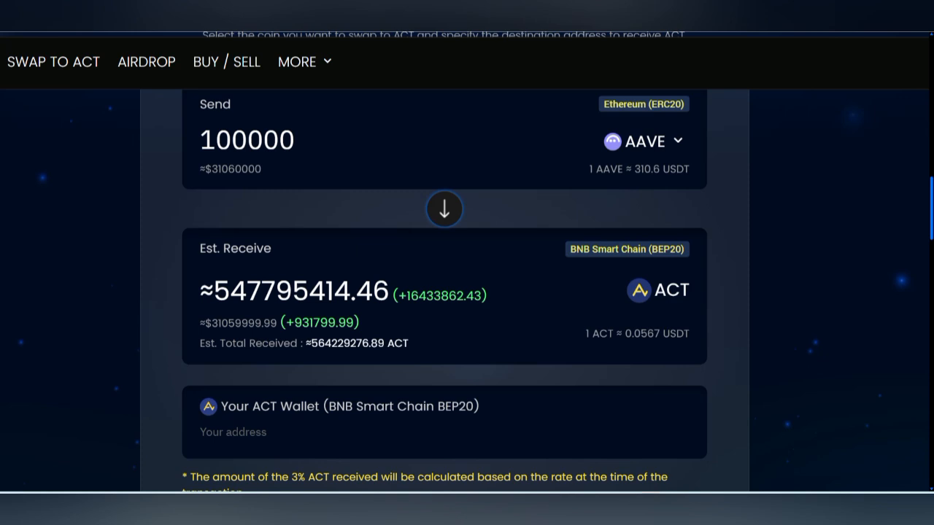
# Reopen and close the coin dropdown on the swap form
pyautogui.click(643, 140)
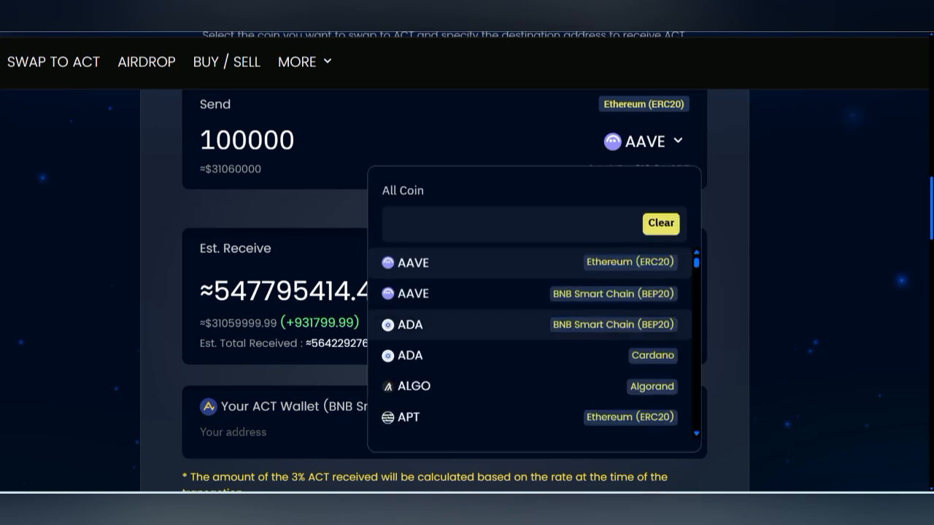
pyautogui.click(409, 324)
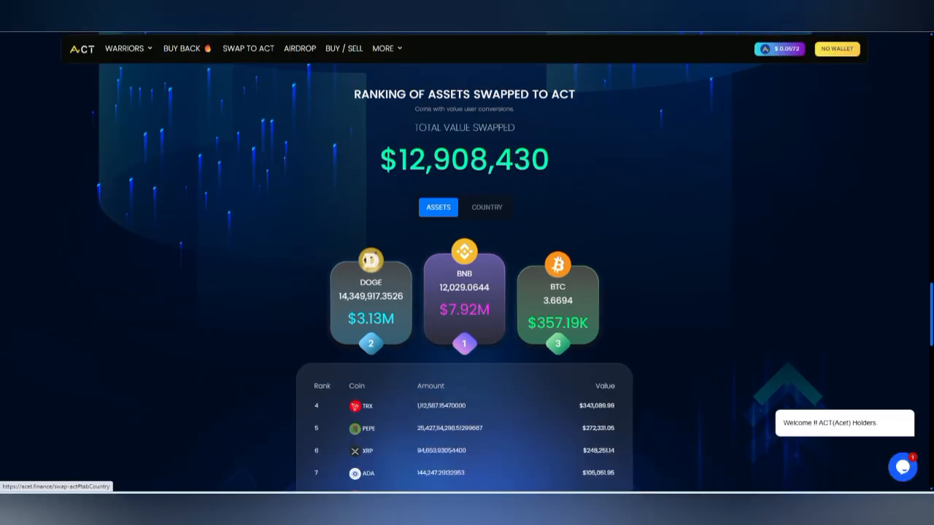
# Scroll through the swapped-assets ranking and Top Address by Volume cards
pyautogui.scroll(-3)
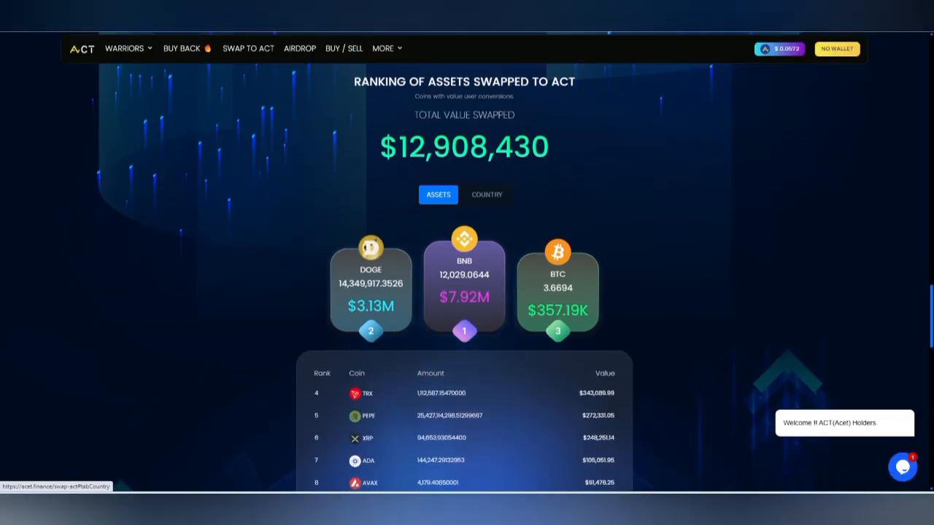
pyautogui.scroll(-3)
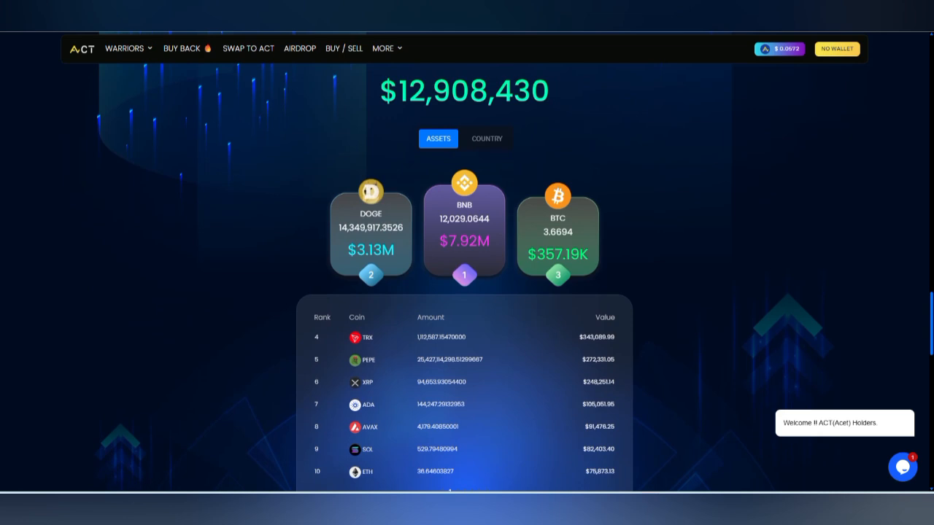
pyautogui.scroll(-3)
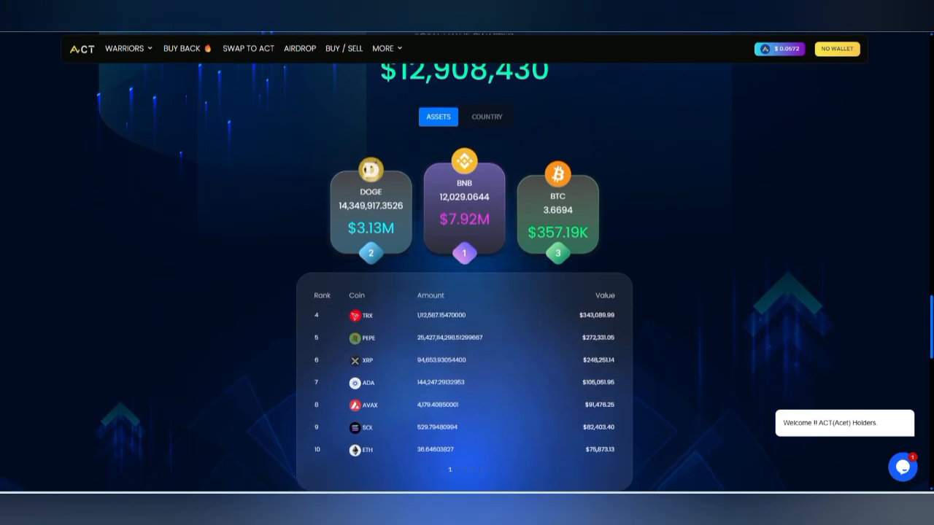
pyautogui.scroll(-3)
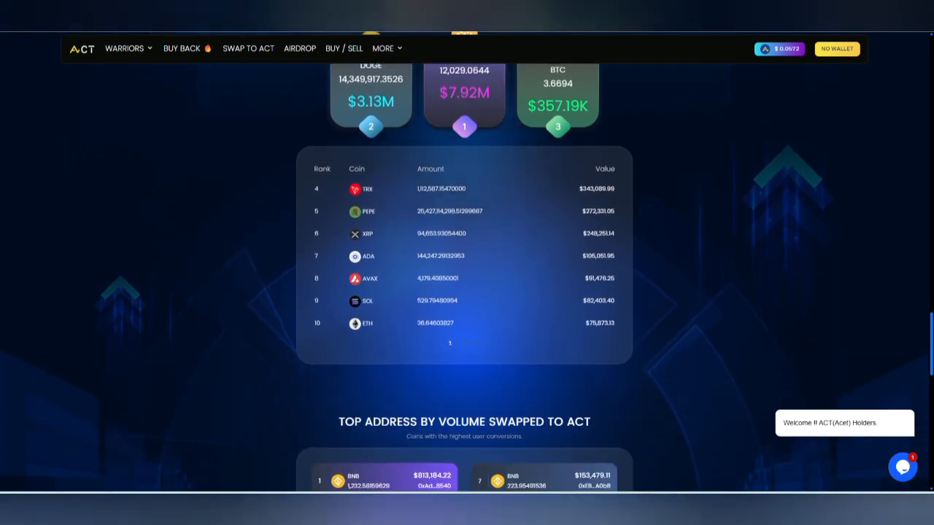
pyautogui.scroll(-3)
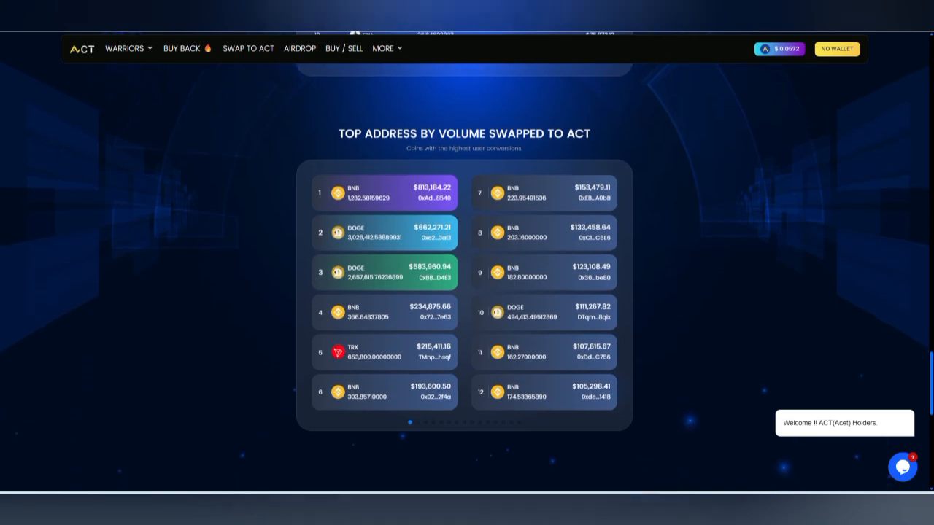
pyautogui.scroll(-3)
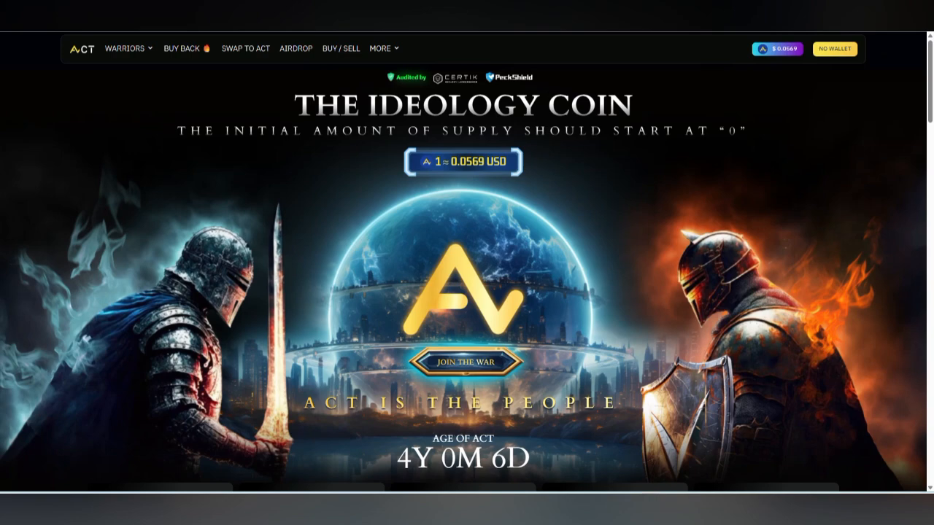
# Scroll past the stats cards and ACT/USD chart ($0.05693) to the Trade History table
pyautogui.scroll(-3)
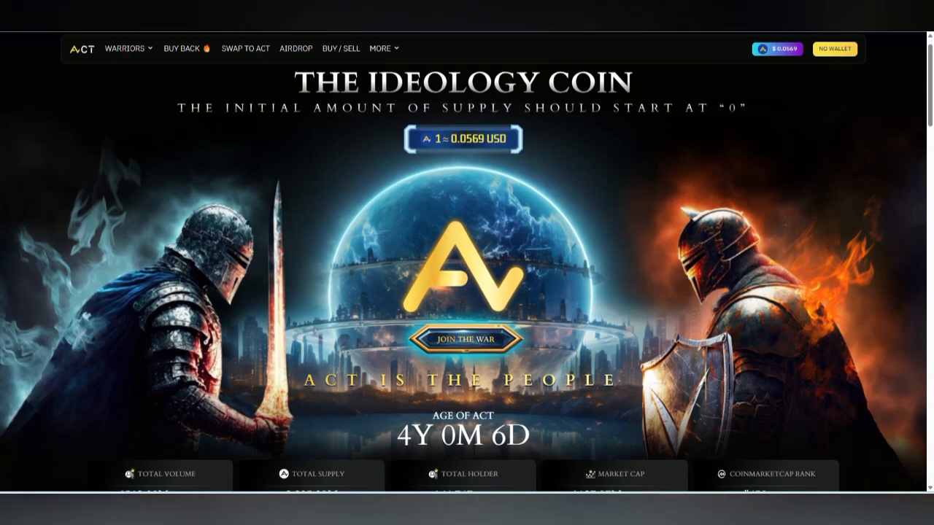
pyautogui.scroll(-3)
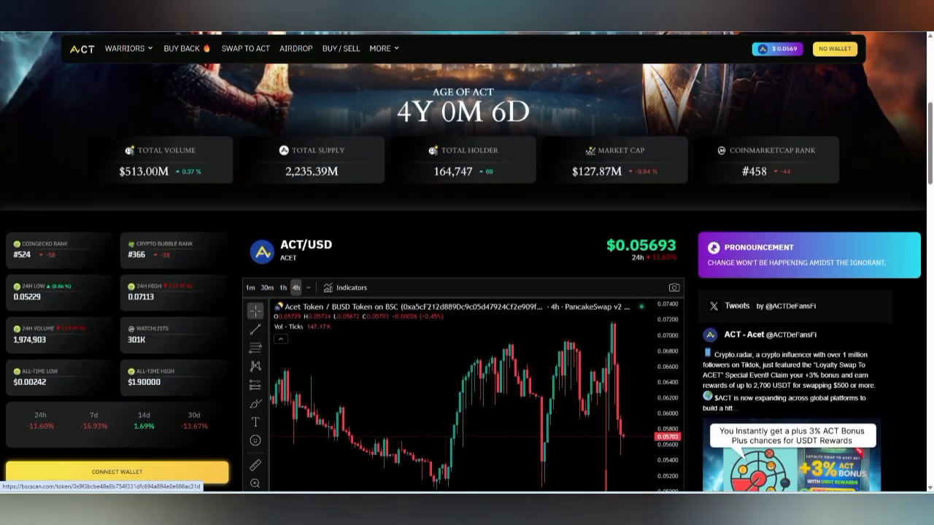
pyautogui.scroll(-3)
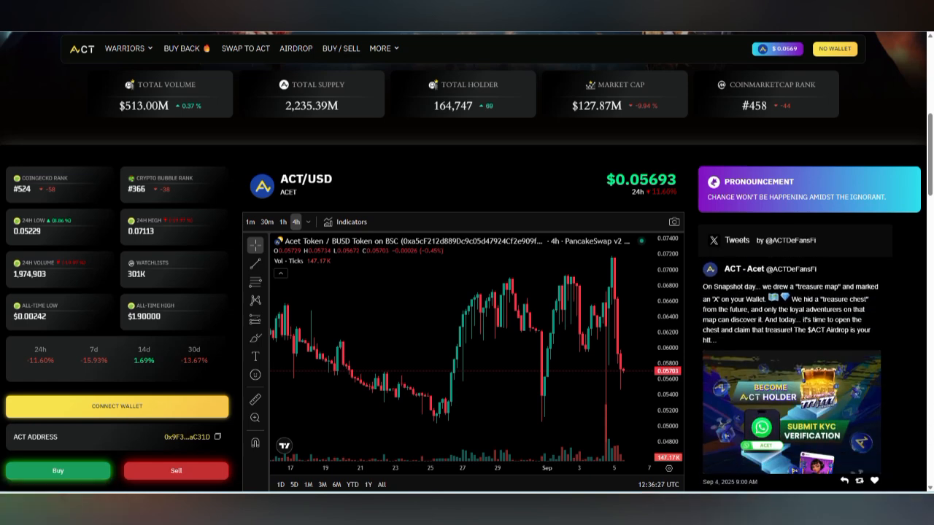
pyautogui.scroll(-3)
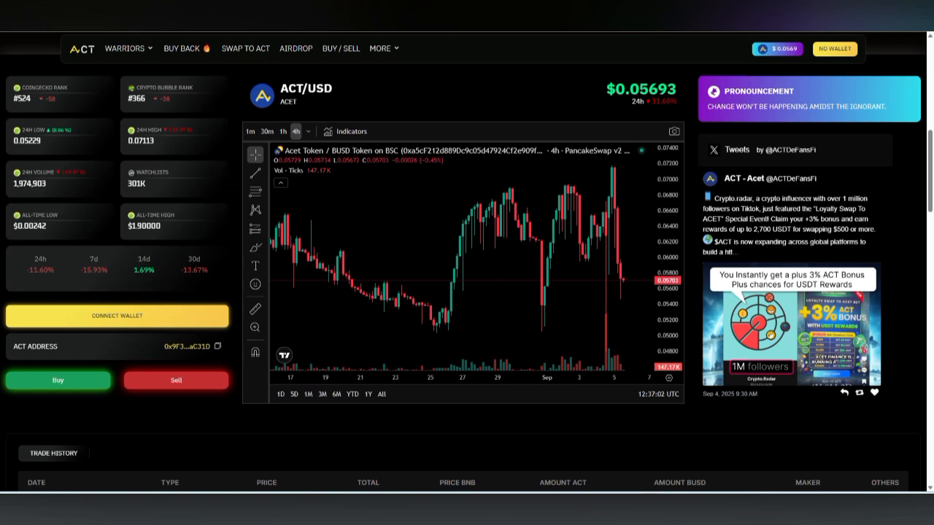
pyautogui.scroll(-3)
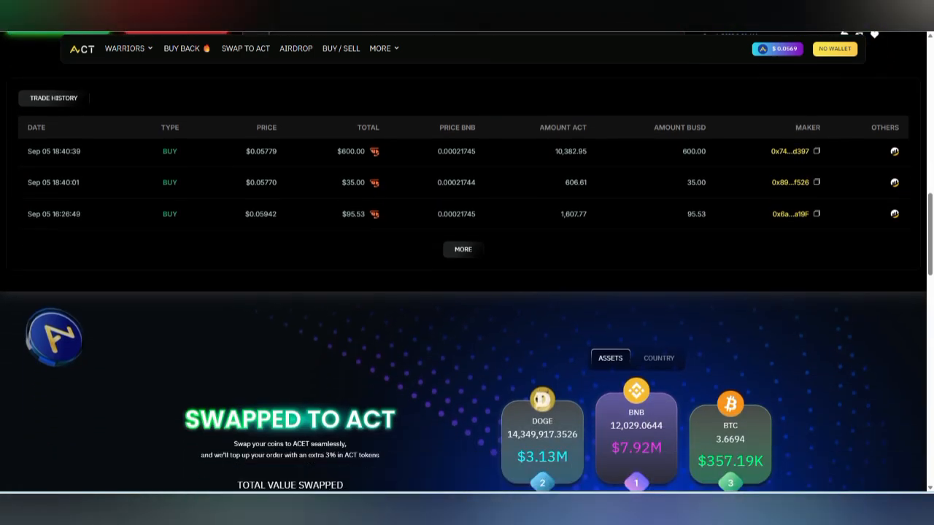
# Scroll past Swapped to ACT and Recent Transactions, then open the CoinGecko card
pyautogui.scroll(-3)
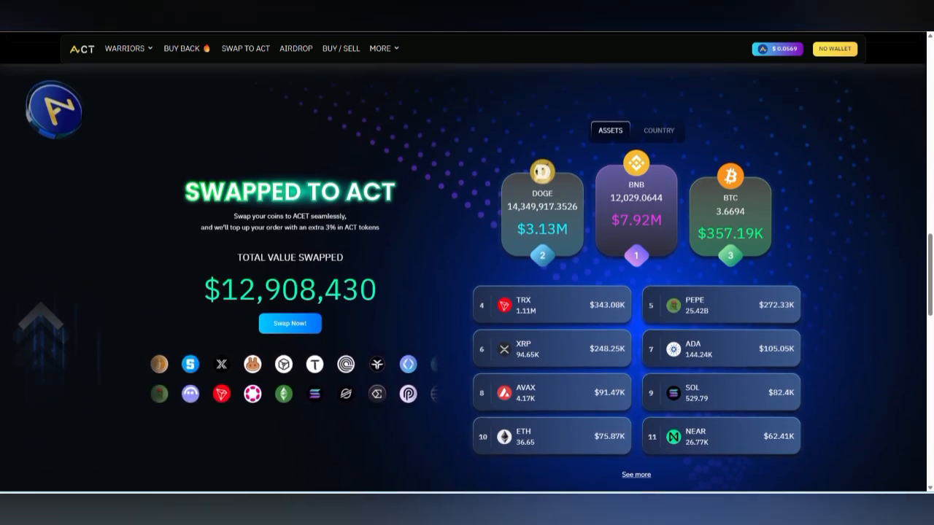
pyautogui.scroll(-3)
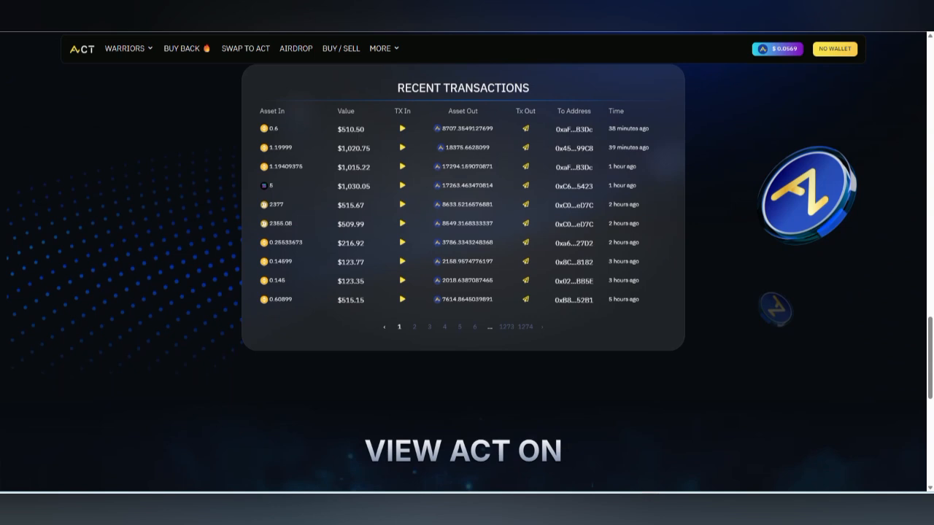
pyautogui.scroll(-3)
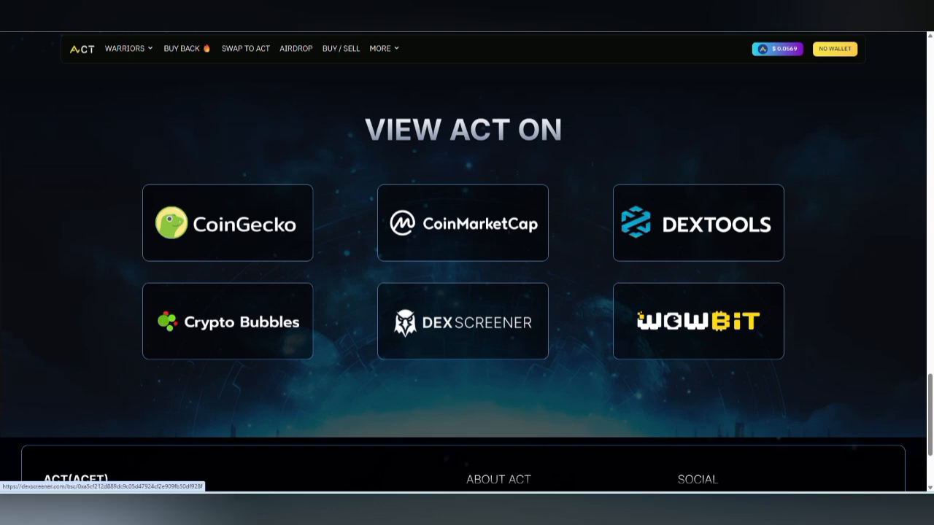
pyautogui.rightClick(463, 223)
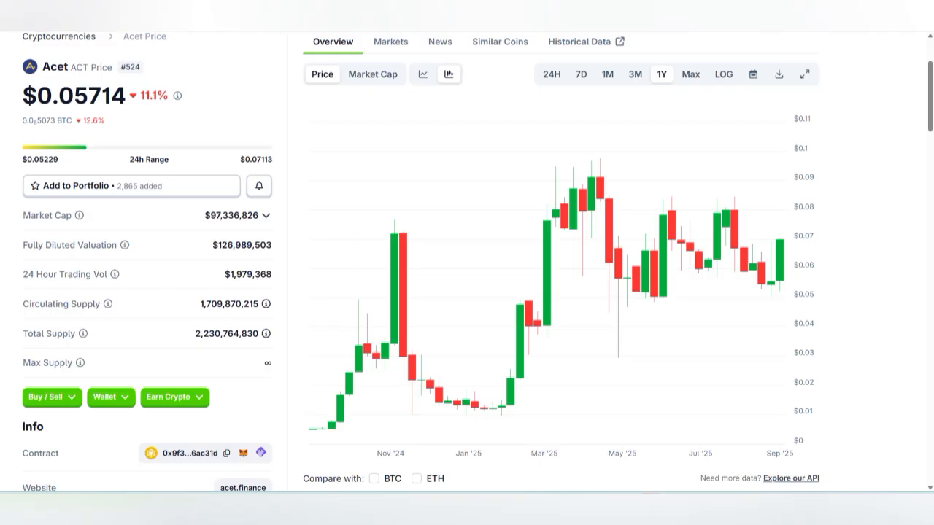
# Scroll Acet's CoinGecko page to review price, market cap and supply figures
pyautogui.scroll(-3)
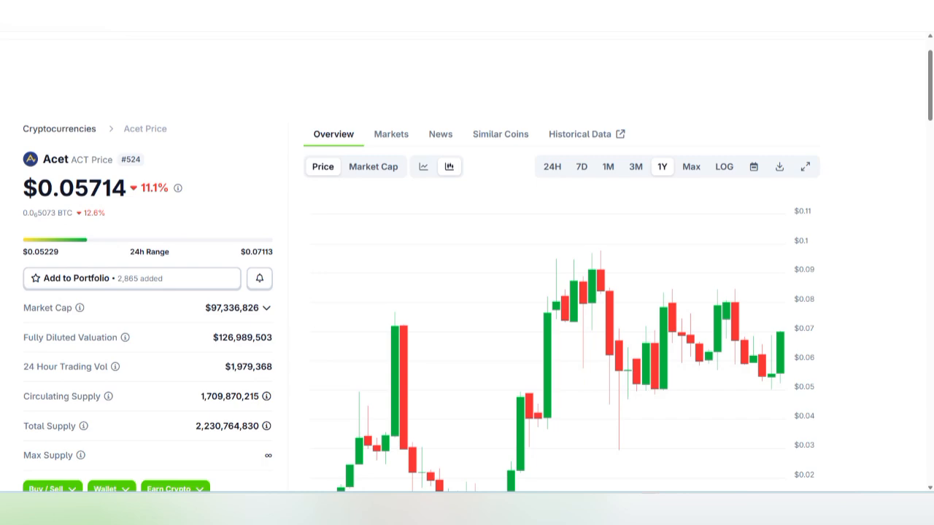
pyautogui.scroll(-3)
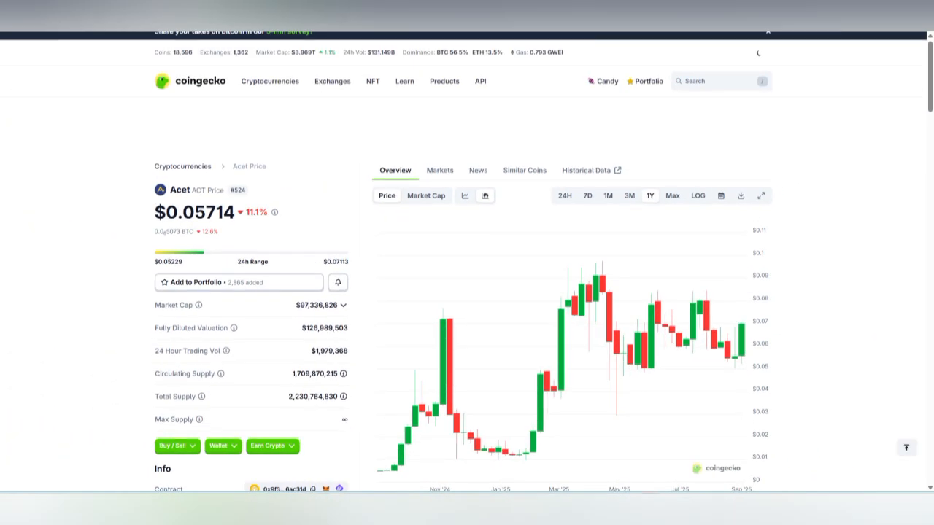
pyautogui.scroll(-3)
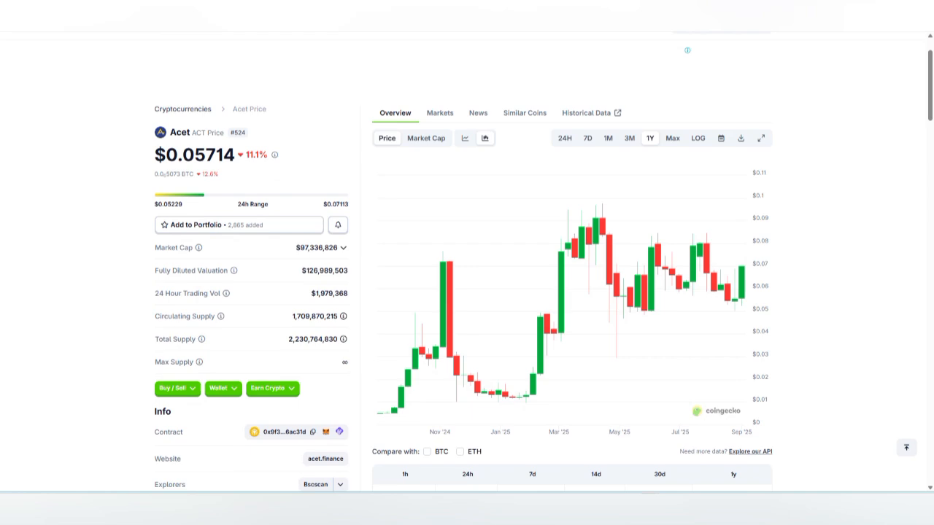
pyautogui.scroll(-3)
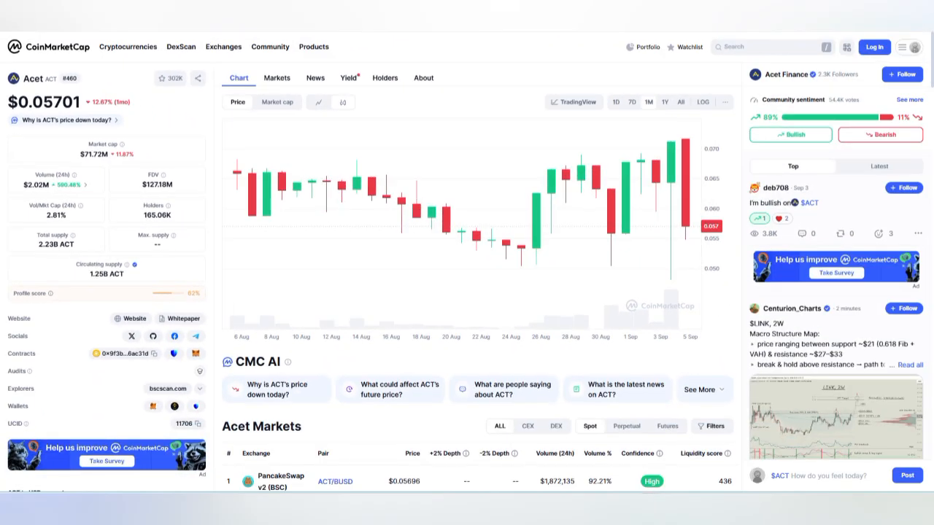
# Scroll Acet's CoinMarketCap listing showing ACT at $0.05701
pyautogui.scroll(-3)
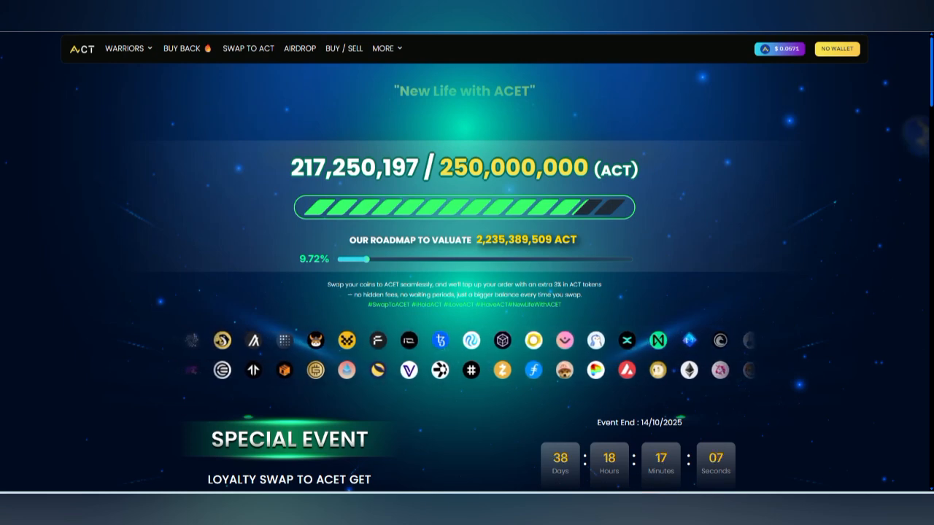
# Scroll to the Special Event table showing the +3% ACT bonus and USDT rewards
pyautogui.scroll(-3)
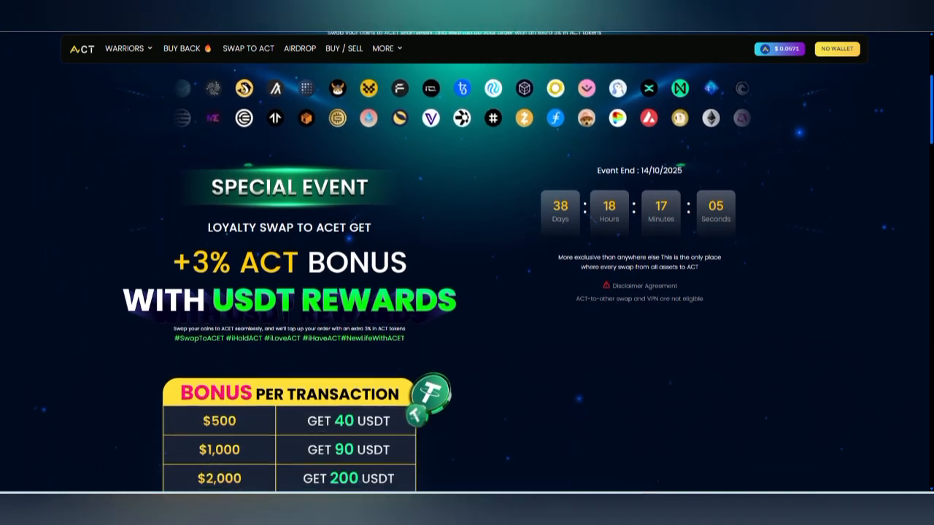
pyautogui.scroll(-3)
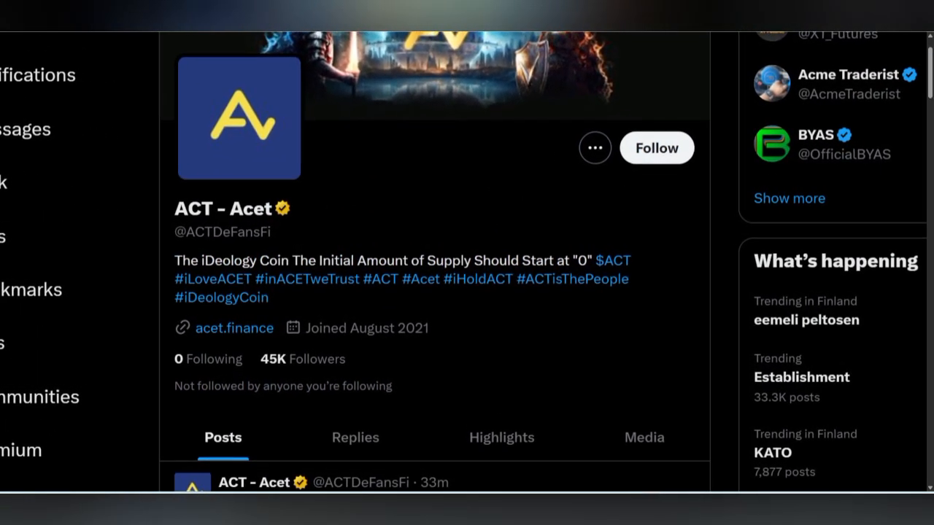
pyautogui.scroll(-3)
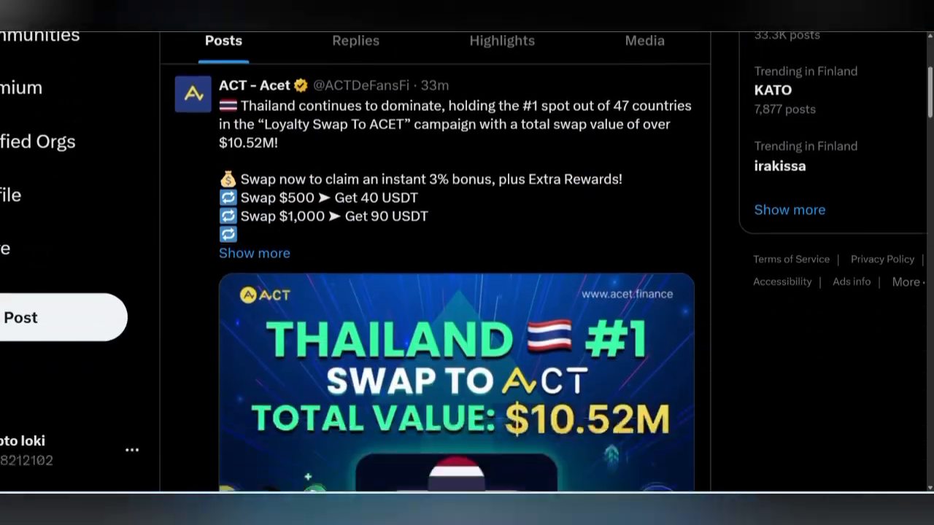
pyautogui.scroll(-3)
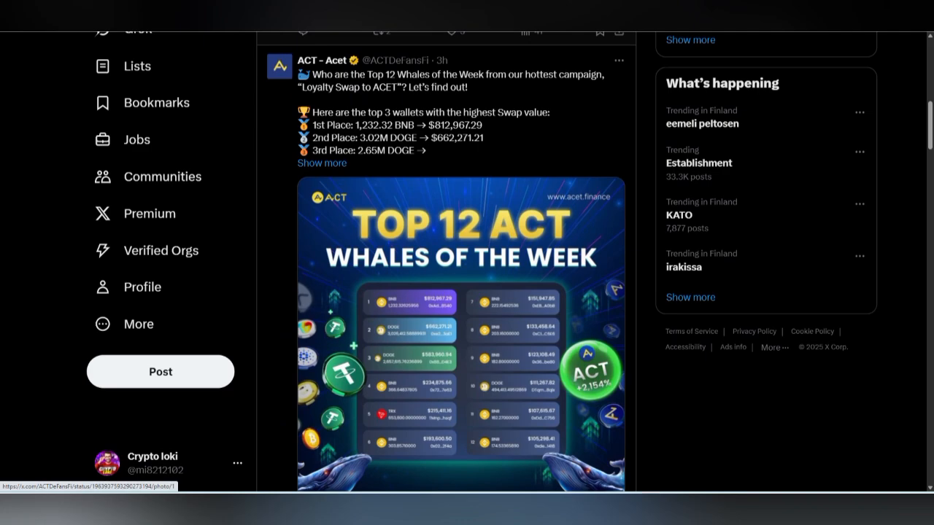
pyautogui.scroll(-3)
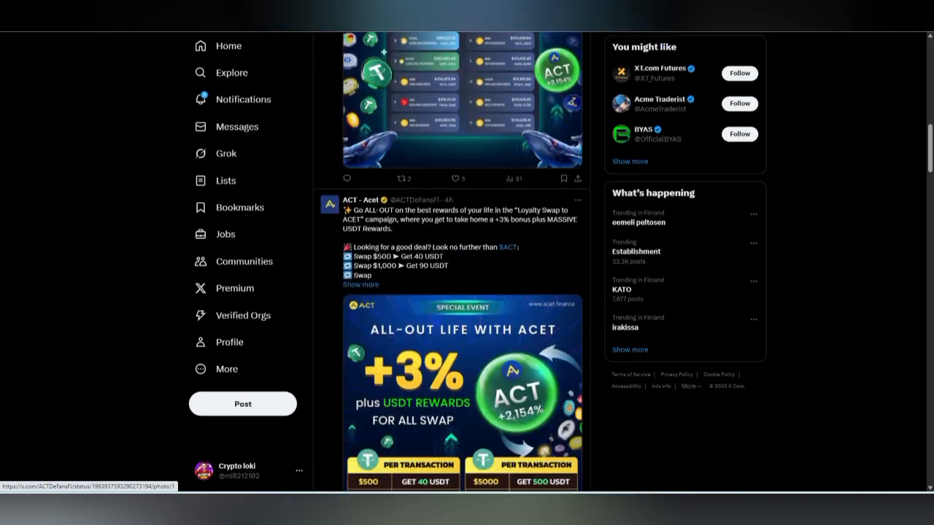
pyautogui.scroll(-3)
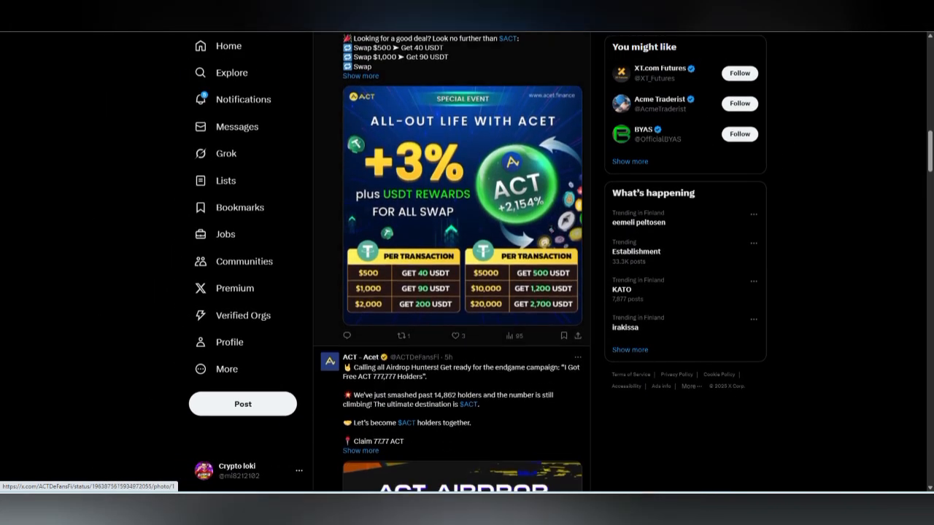